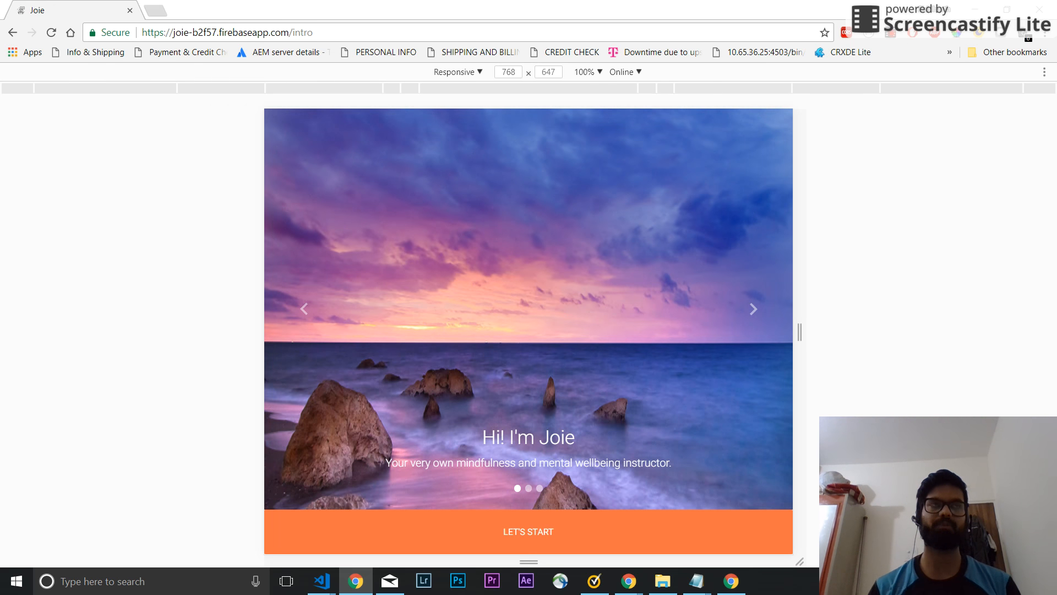
Step: Click through Joie's intro screens, start the conversation, and focus the message box
{"action": "left_click", "coordinate": [753, 308]}
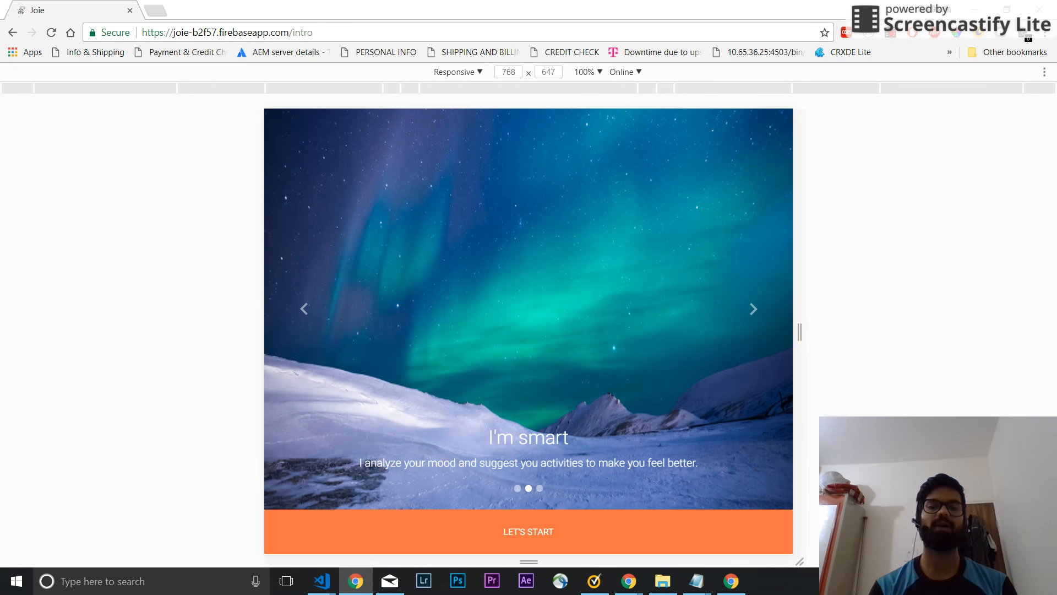
{"action": "left_click", "coordinate": [753, 309]}
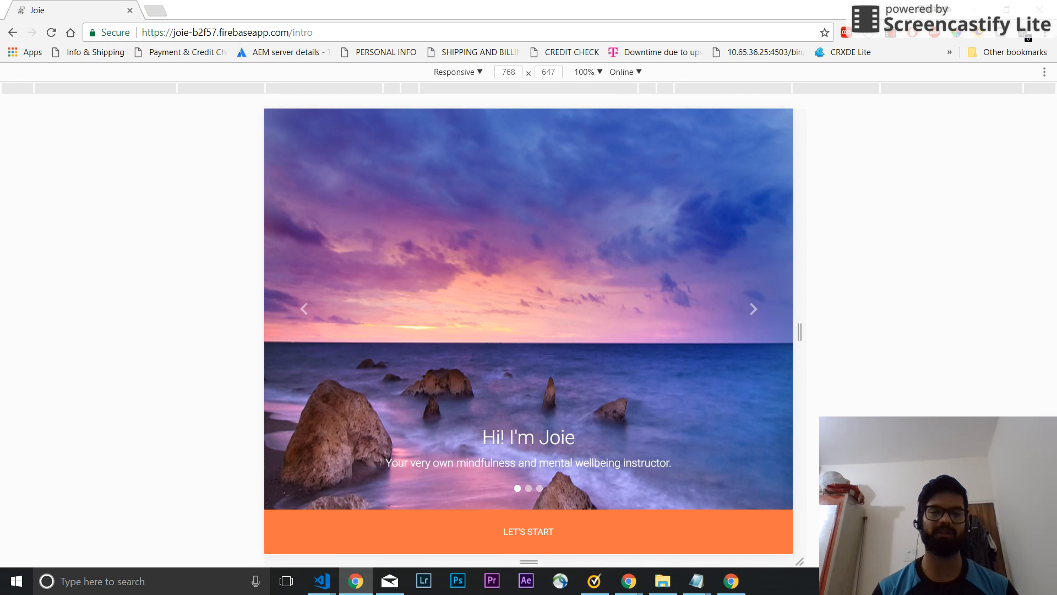
{"action": "left_click", "coordinate": [753, 309]}
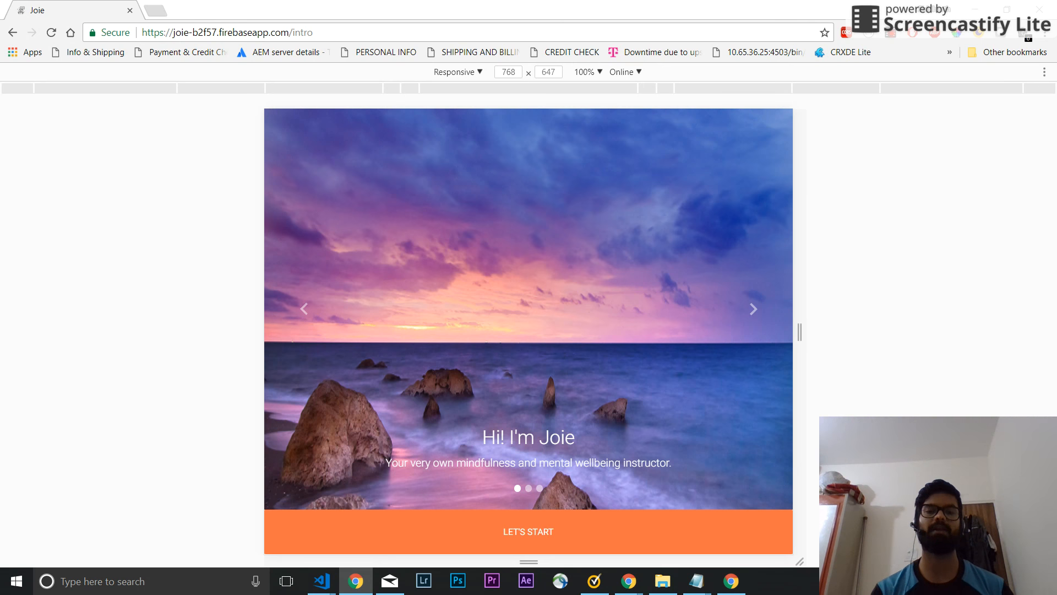
{"action": "left_click", "coordinate": [754, 309]}
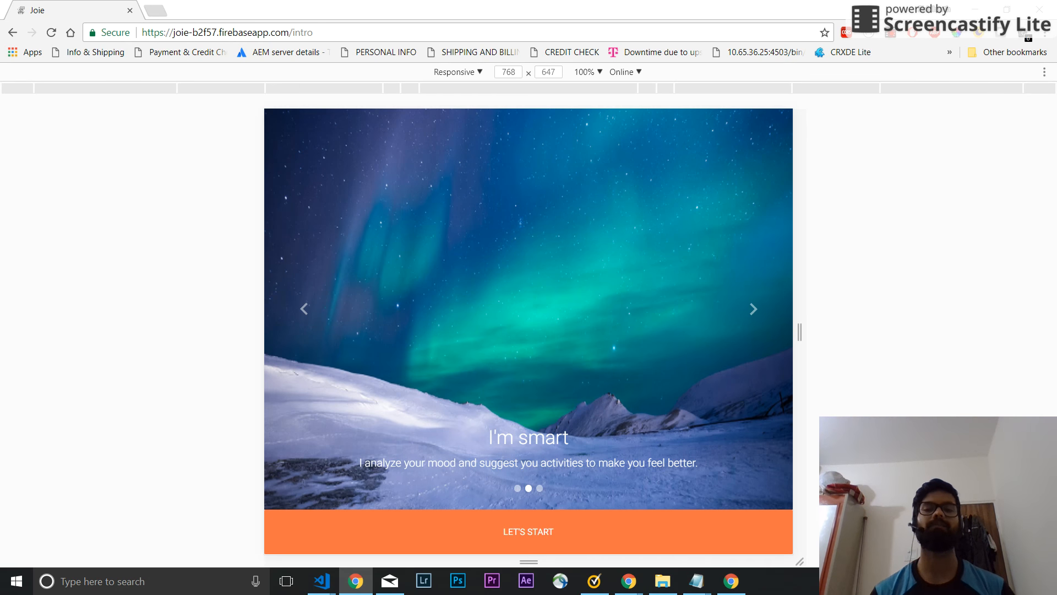
{"action": "left_click", "coordinate": [753, 309]}
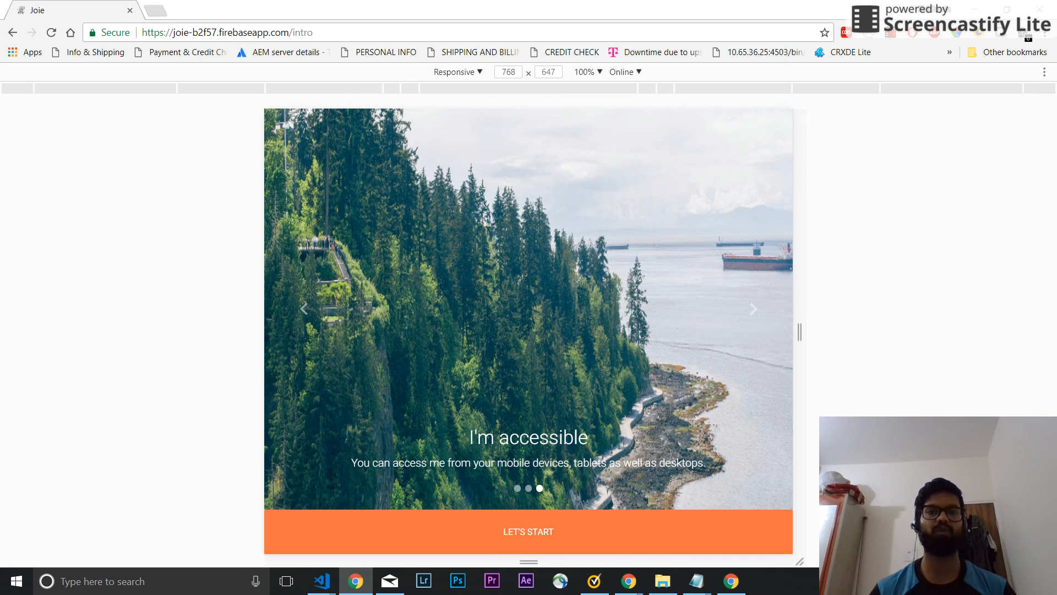
{"action": "left_click", "coordinate": [753, 309]}
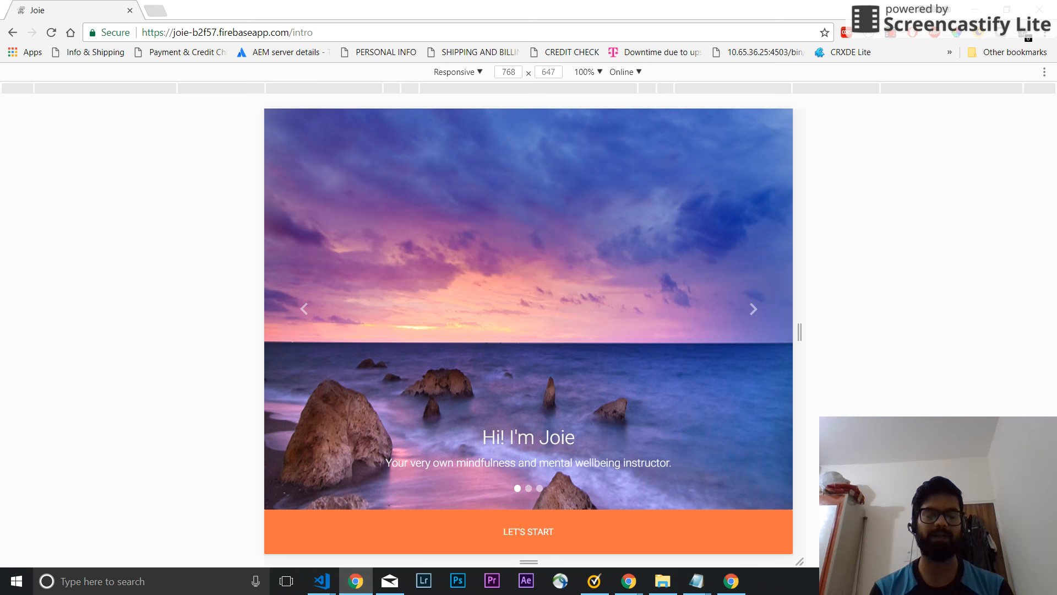
{"action": "left_click", "coordinate": [753, 309]}
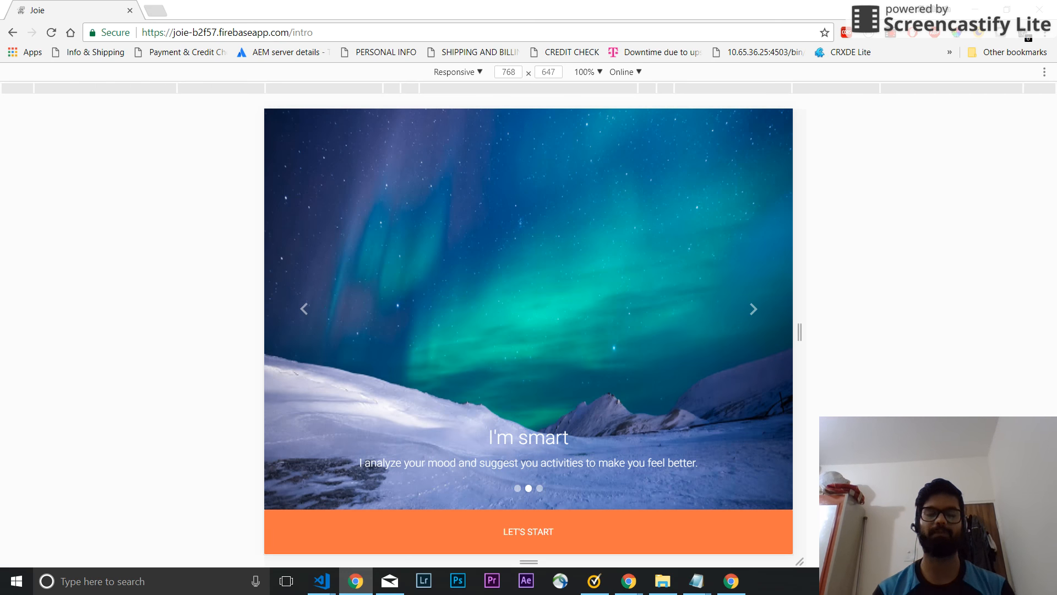
{"action": "left_click", "coordinate": [753, 309]}
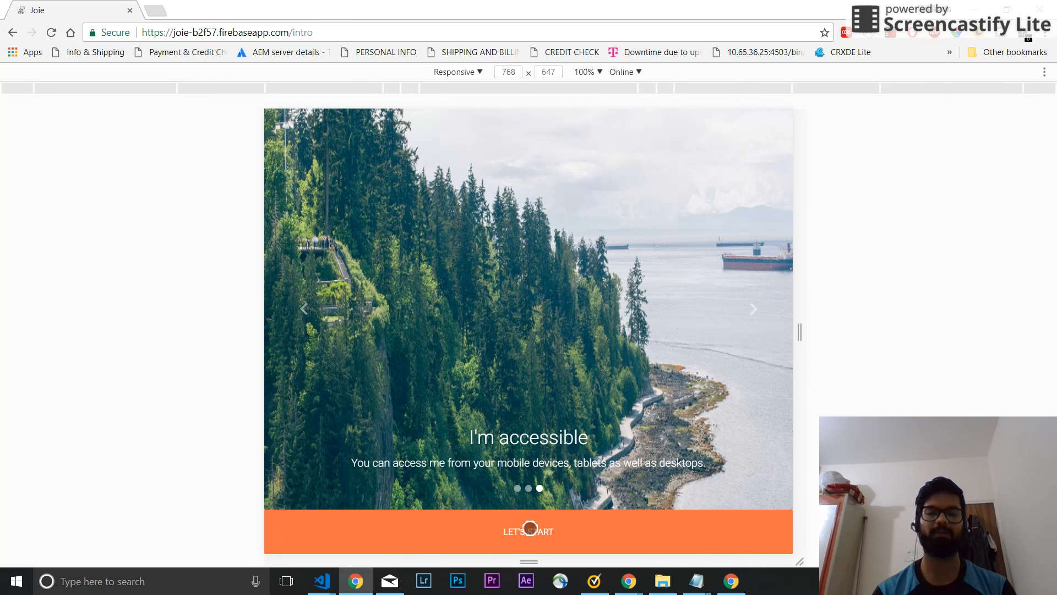
{"action": "left_click", "coordinate": [528, 531]}
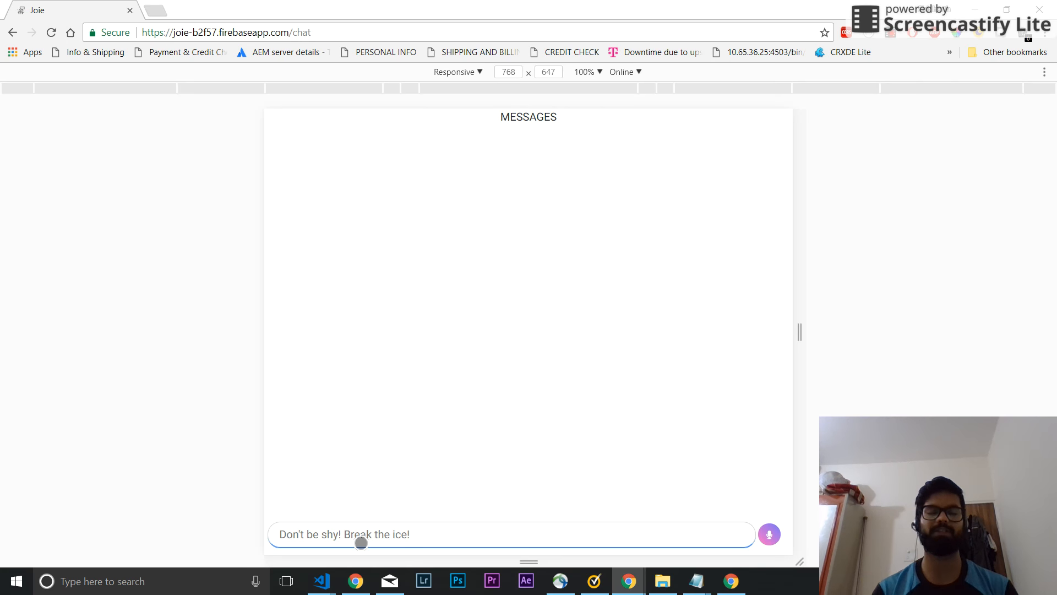
{"action": "left_click", "coordinate": [768, 534]}
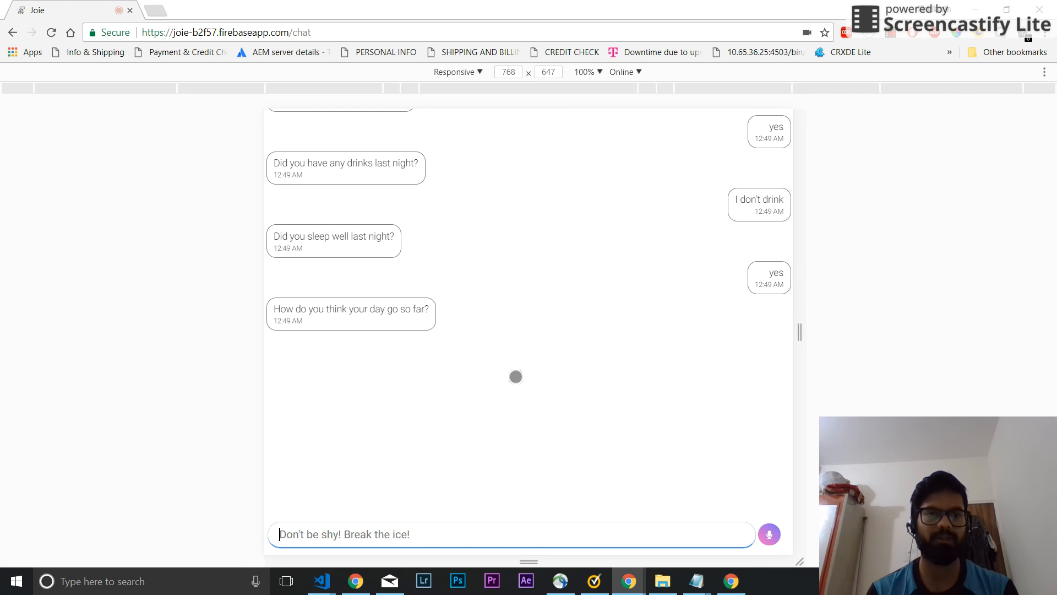
Step: Reply 'it was very productive' and scroll to Joie's Active mood result
{"action": "type", "text": "it was very productive"}
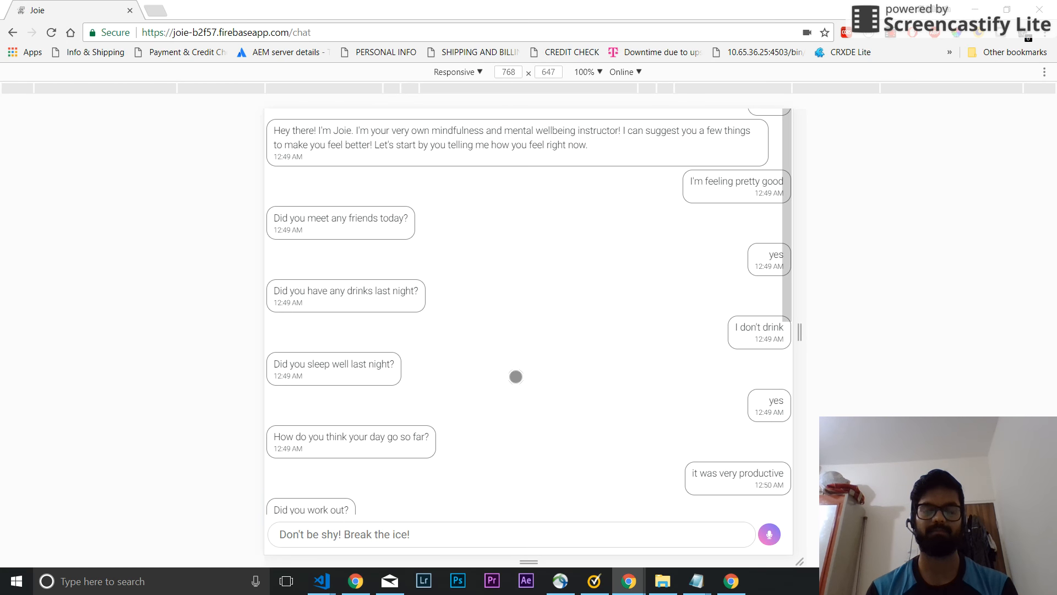
{"action": "scroll", "scroll_direction": "down", "scroll_amount": 3}
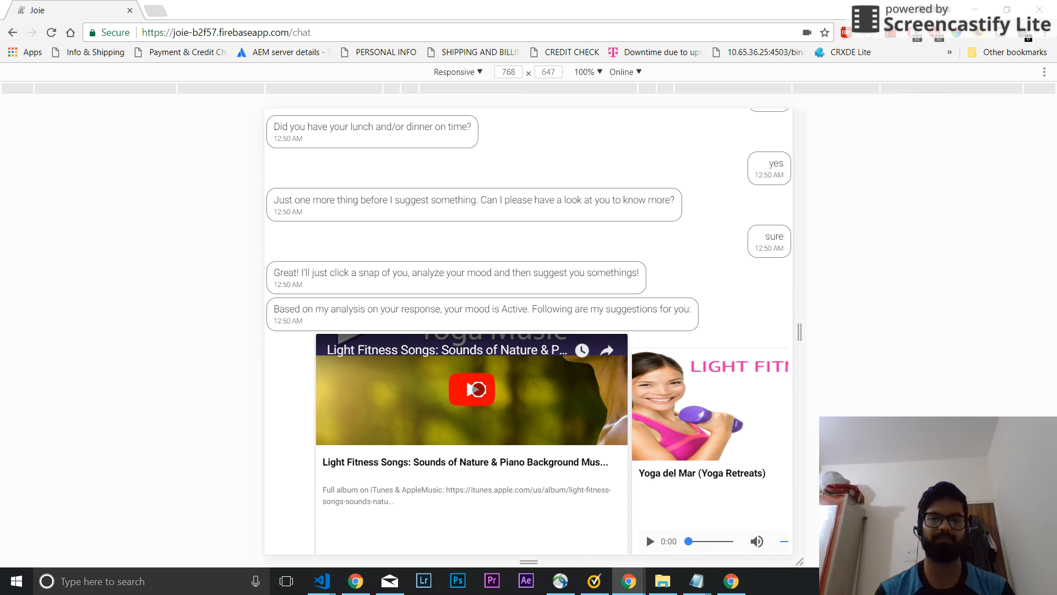
Step: Play the Light Fitness Songs video and advance suggestions to Yoga del Mar
{"action": "left_click", "coordinate": [471, 389]}
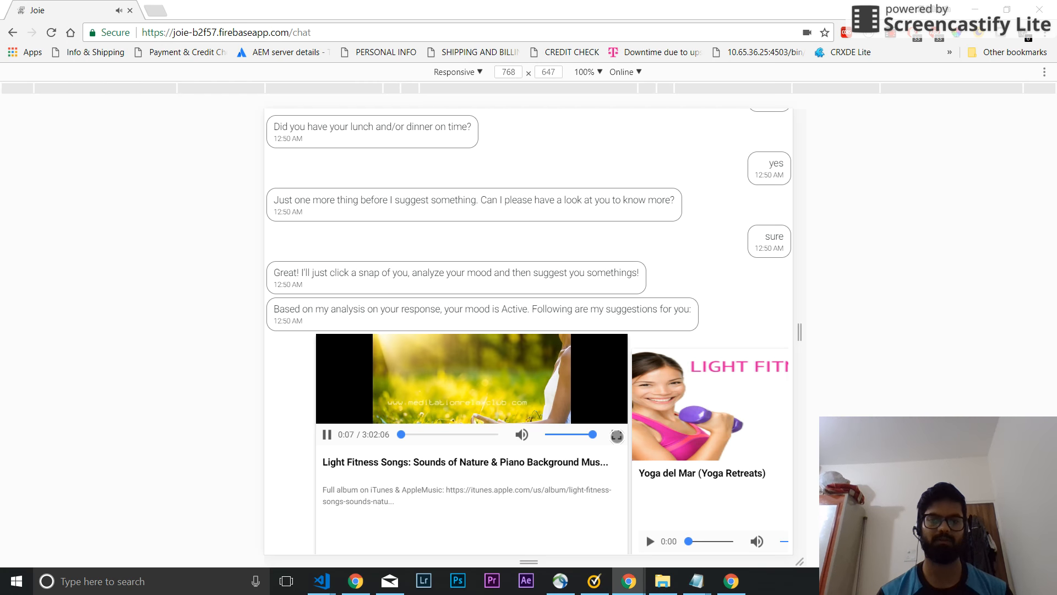
{"action": "left_click", "coordinate": [615, 435]}
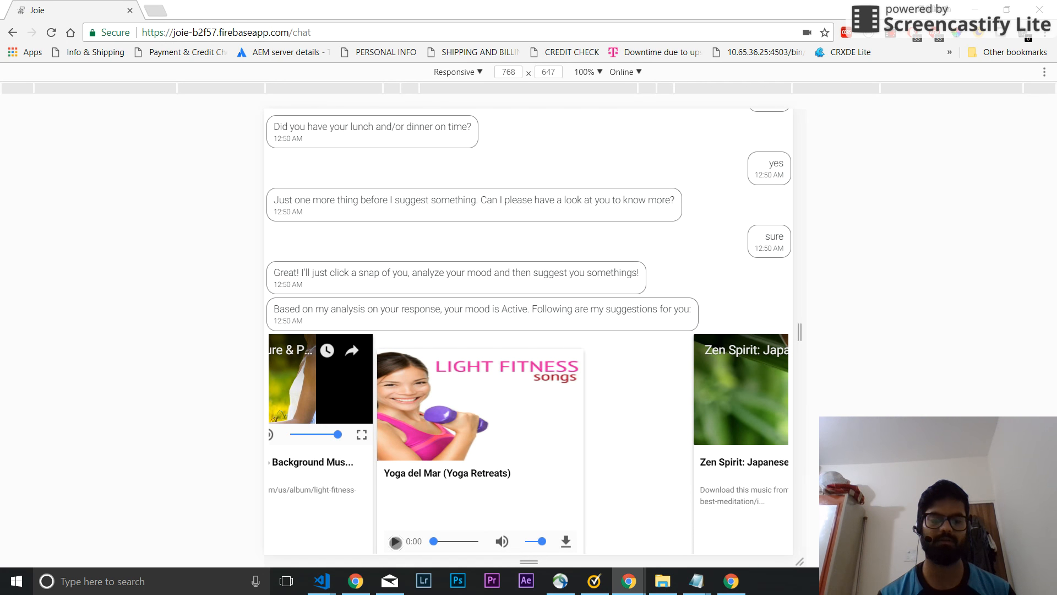
Step: Briefly play the Yoga del Mar audio, then advance to the Zen Spirit card
{"action": "left_click", "coordinate": [396, 541]}
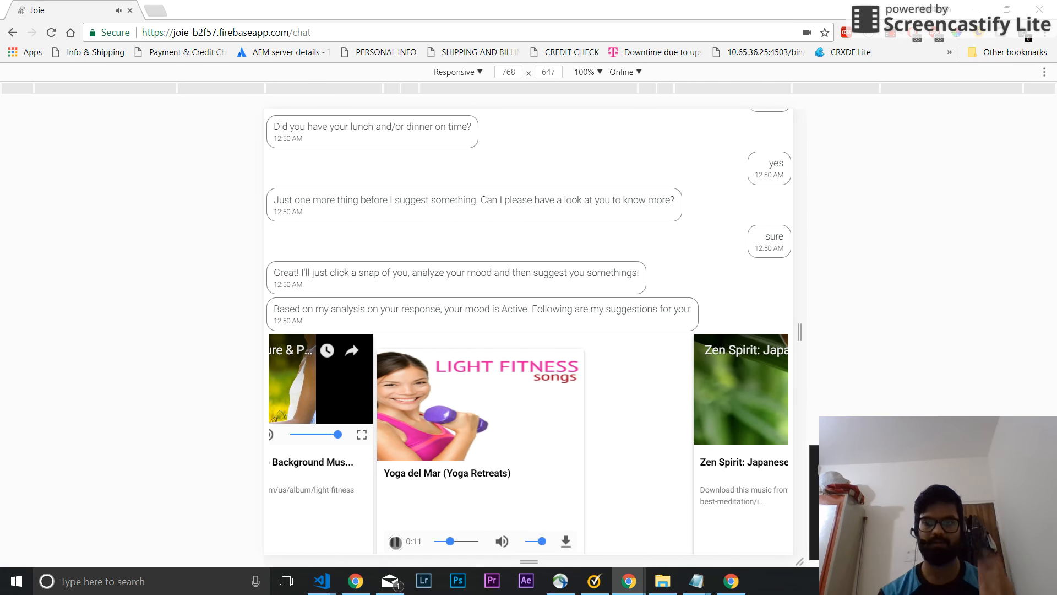
{"action": "left_click", "coordinate": [396, 541]}
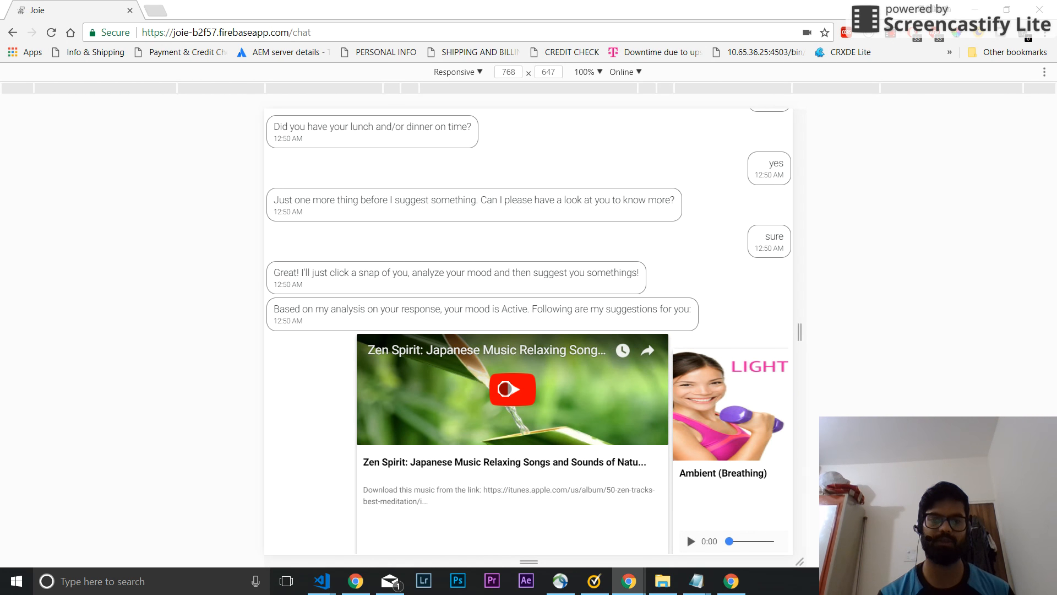
Step: Play the Zen Spirit video, watch it fullscreen, then exit fullscreen
{"action": "left_click", "coordinate": [511, 389]}
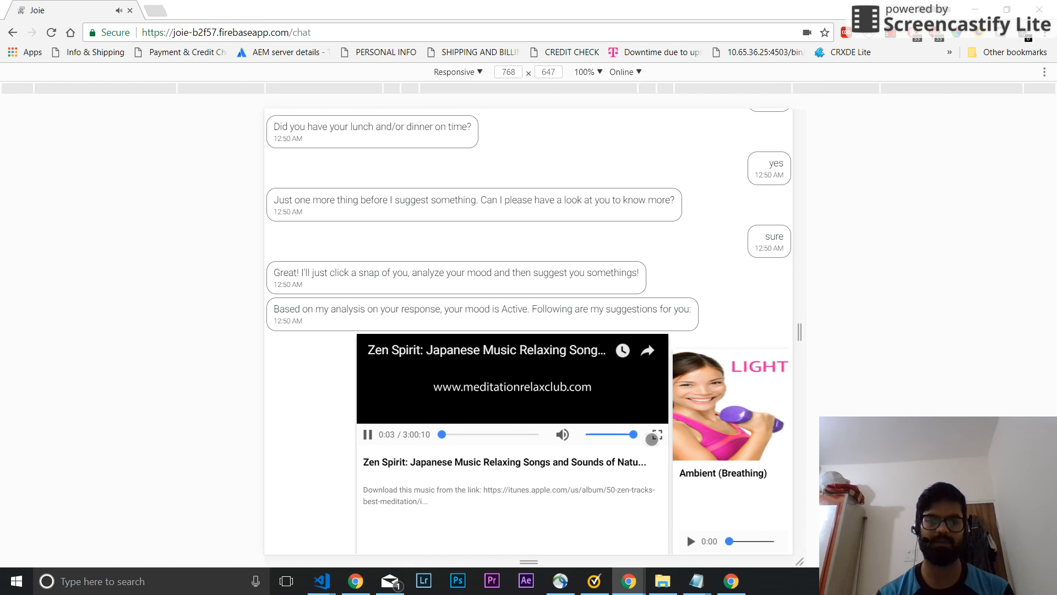
{"action": "left_click", "coordinate": [657, 435]}
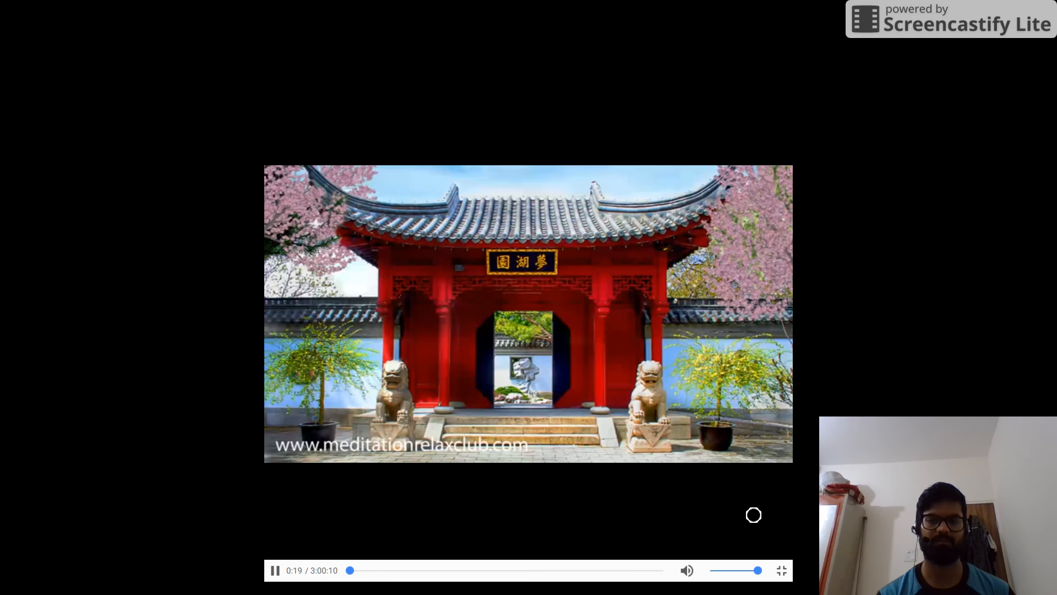
{"action": "left_click", "coordinate": [780, 570]}
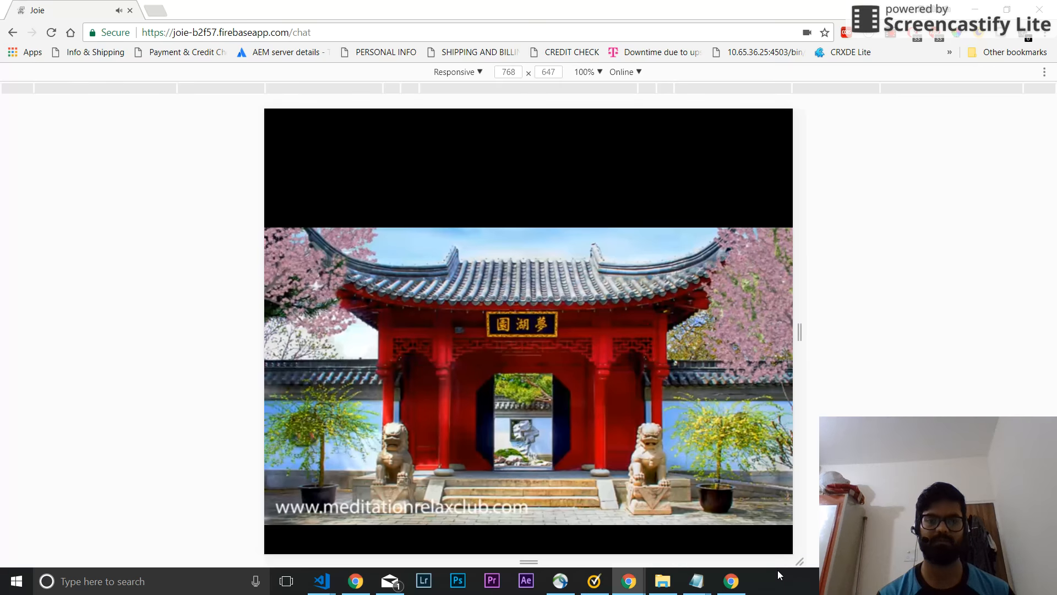